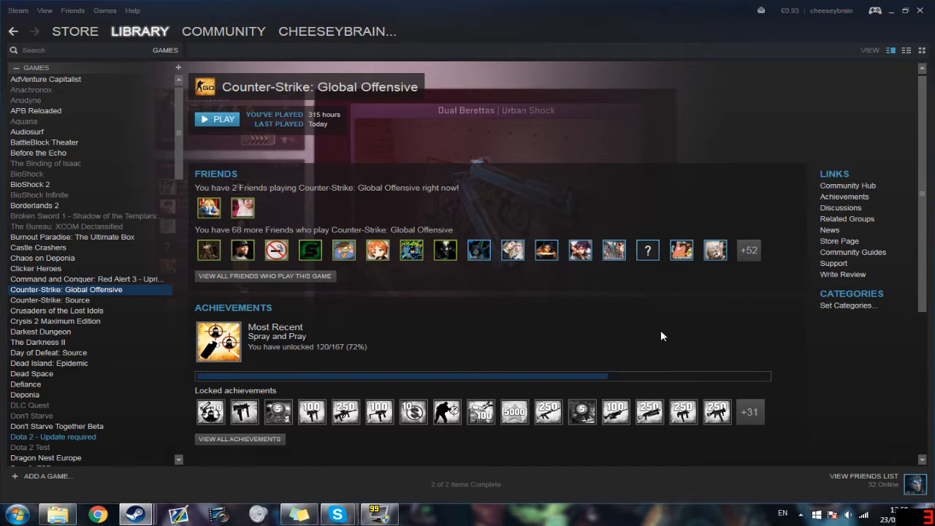
mouse_move(455, 144)
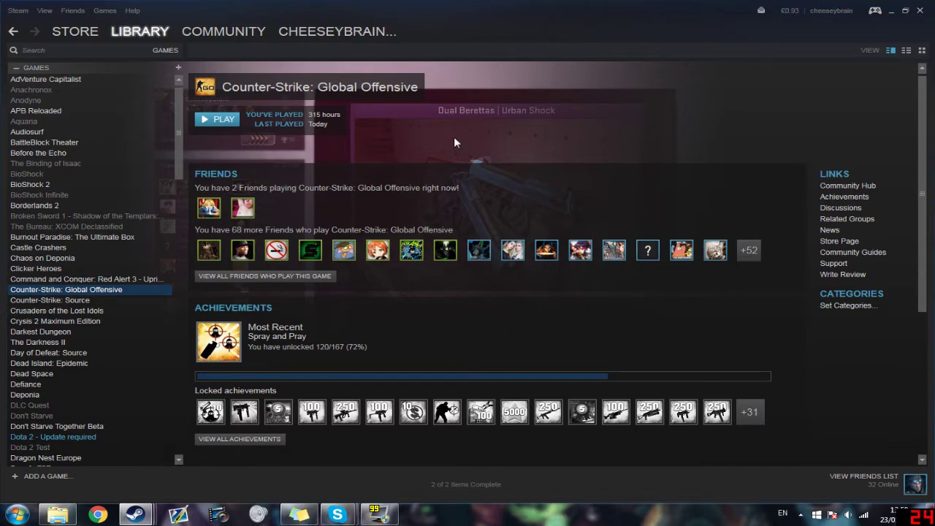
mouse_move(453, 128)
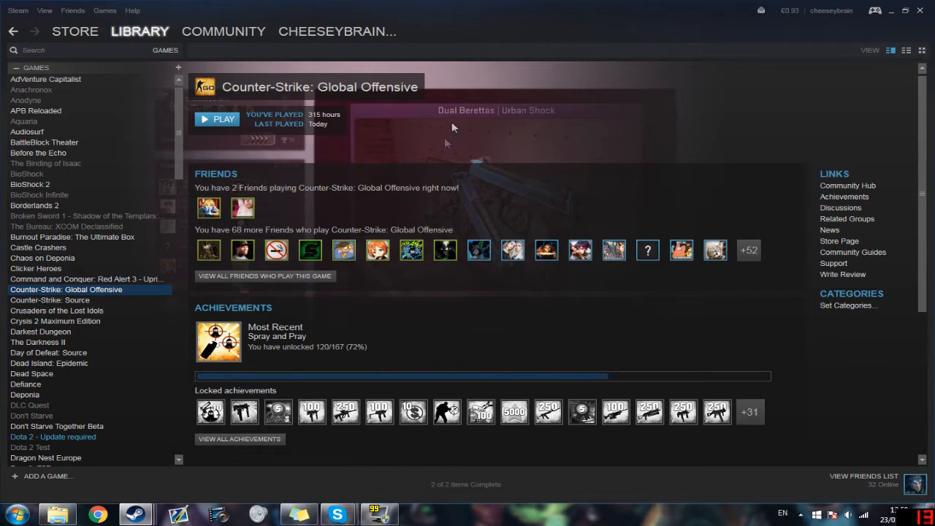
Check Counter-Strike: Global Offensive's properties and launch options, leaving them unchanged.
right_click(65, 289)
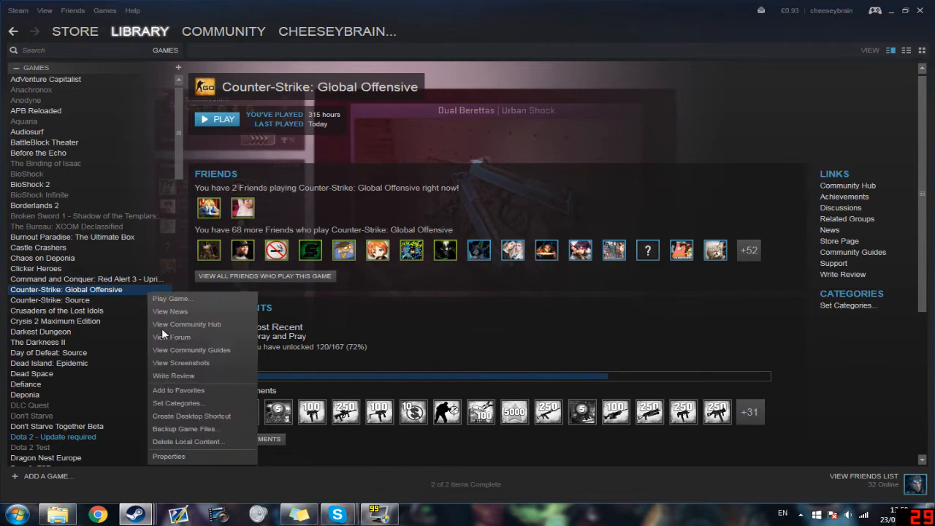
left_click(169, 456)
type("-console")
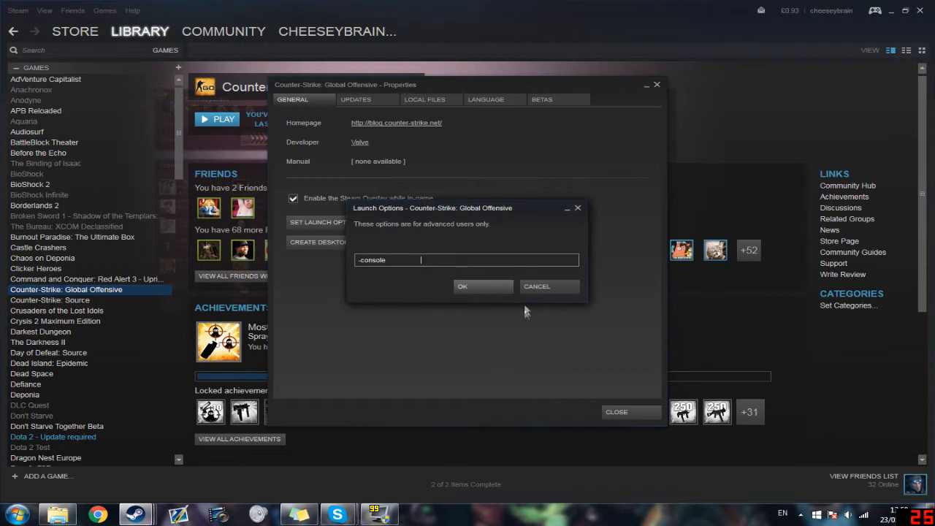
mouse_move(537, 285)
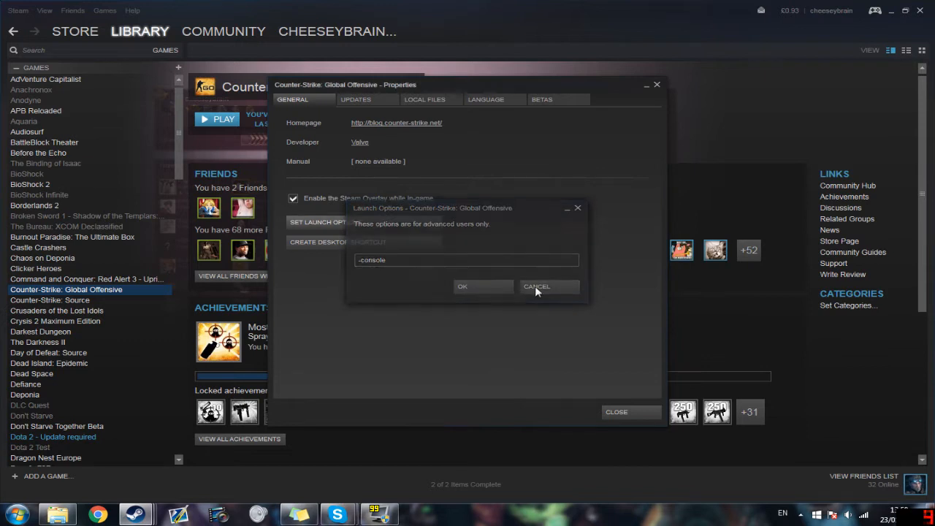
left_click(537, 286)
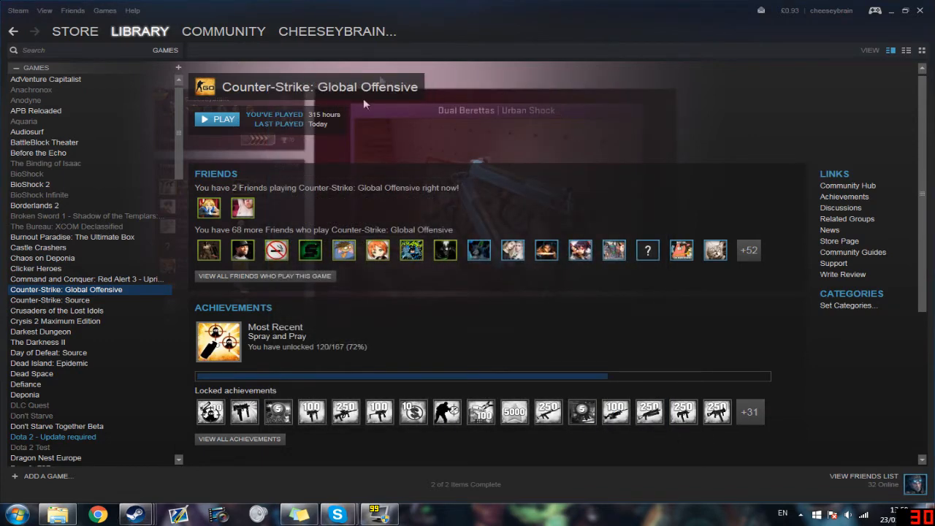
mouse_move(327, 273)
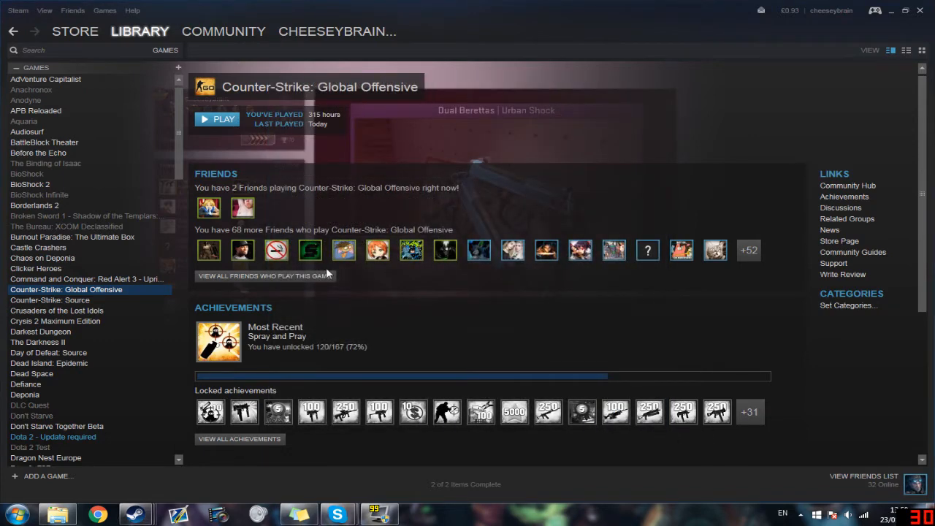
Search 'trouble' from Start and bring up Control Panel's Troubleshooting page.
left_click(11, 513)
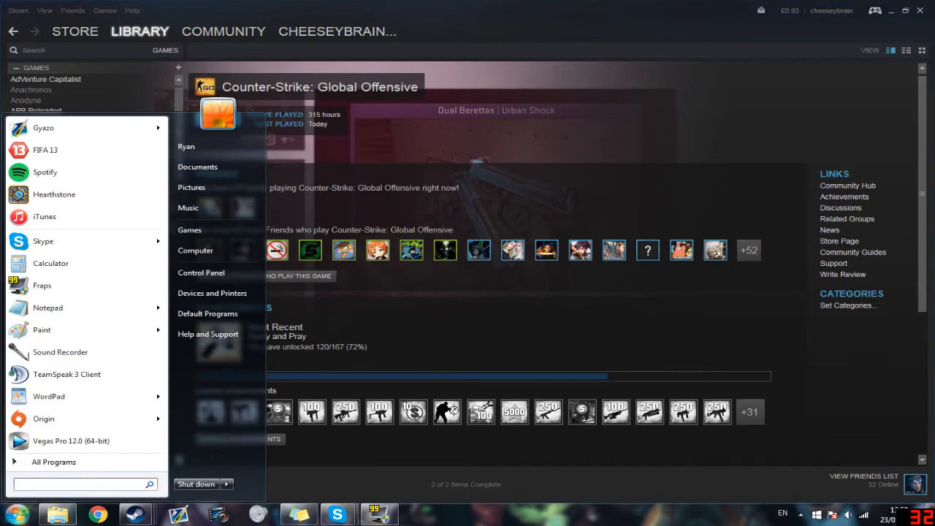
type("trouble")
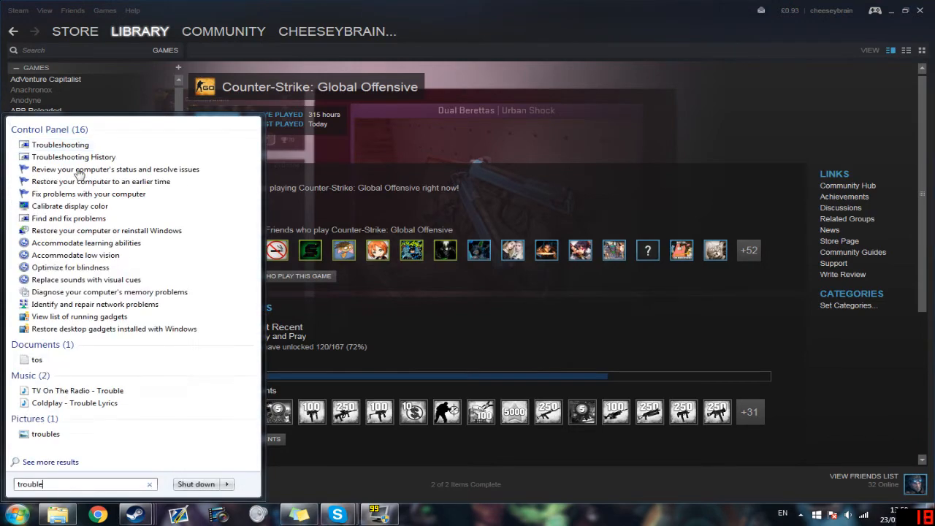
left_click(61, 143)
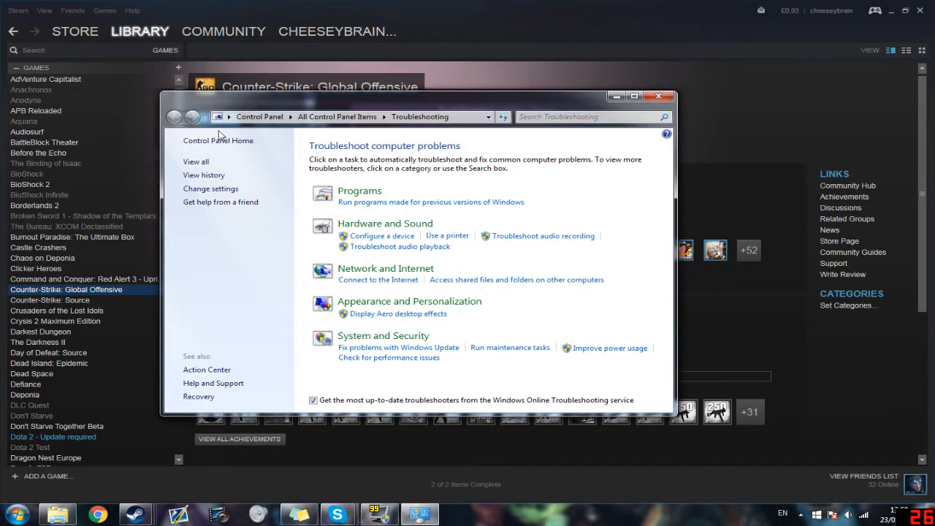
mouse_move(401, 195)
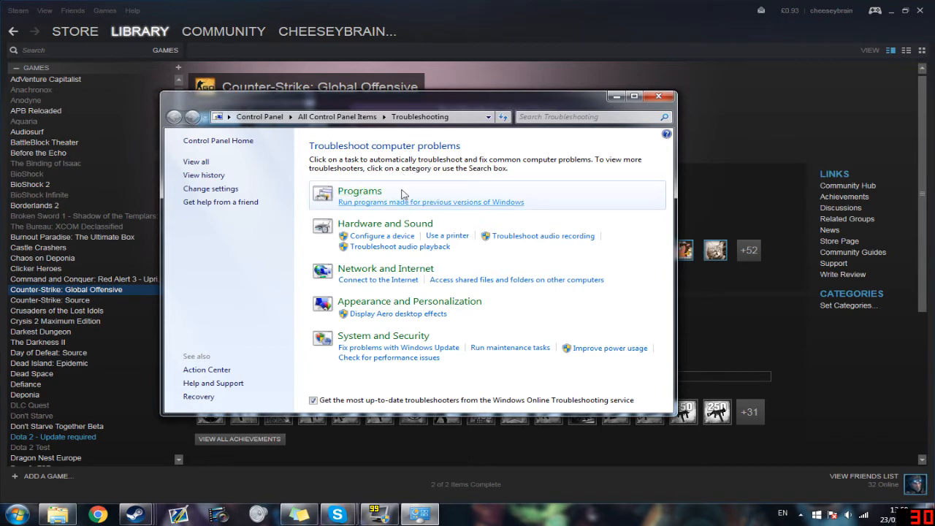
mouse_move(420, 210)
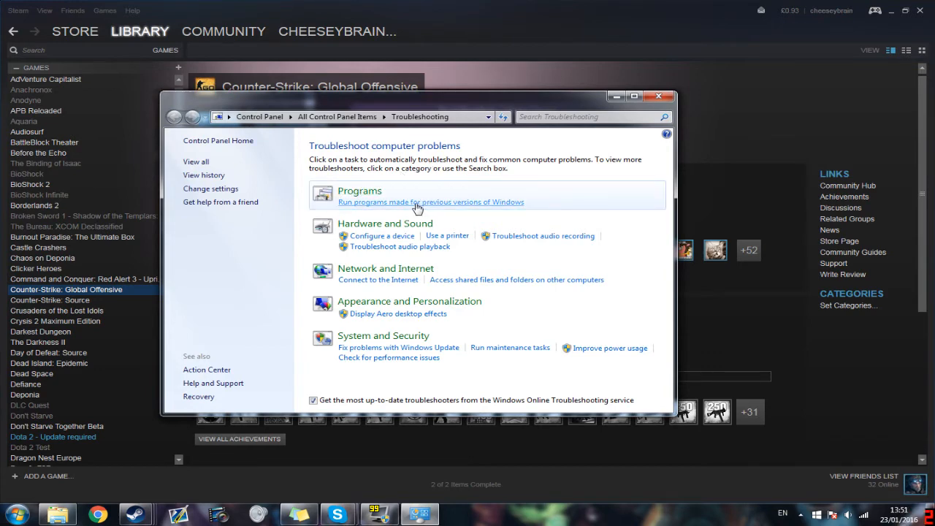
Run the older-programs troubleshooter and choose Not Listed as the program.
left_click(430, 202)
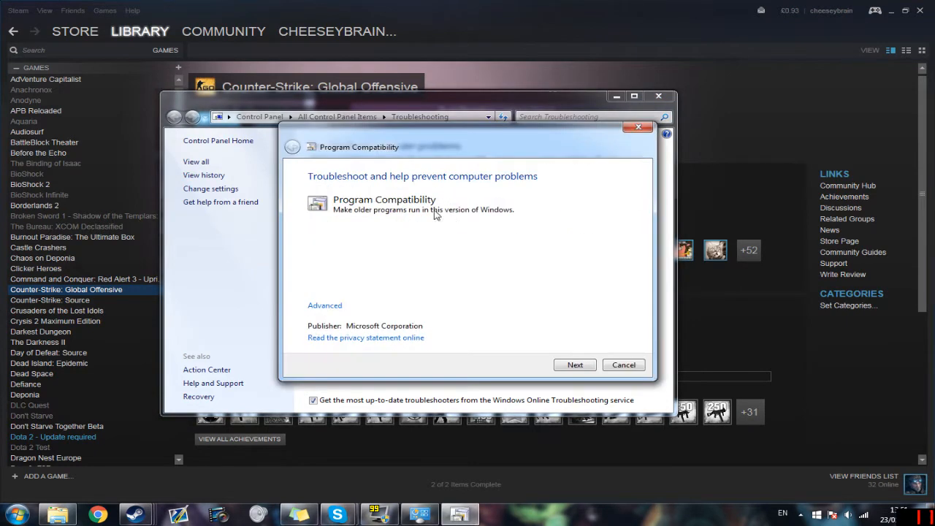
mouse_move(574, 365)
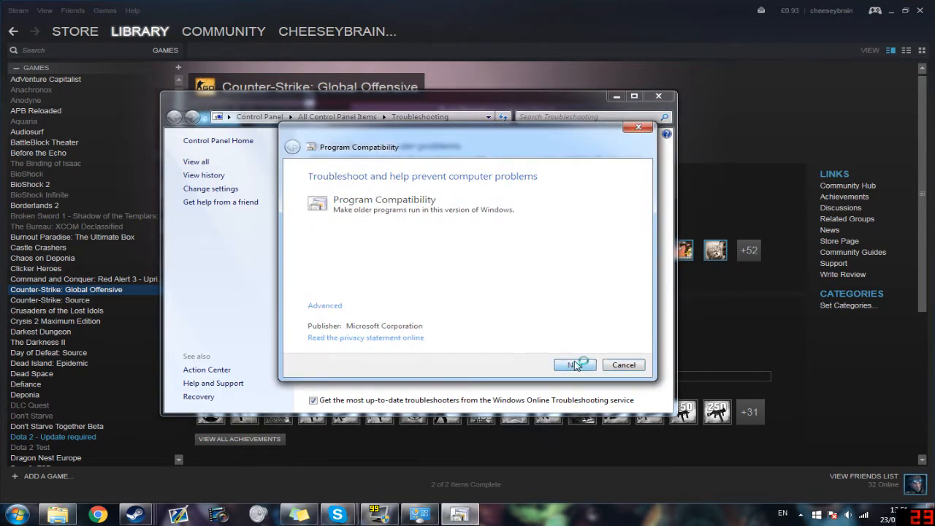
left_click(575, 364)
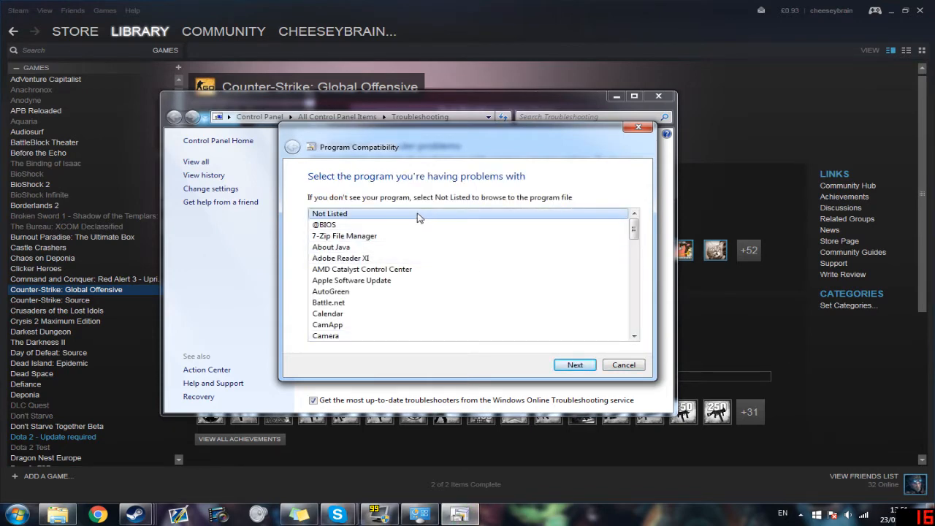
left_click(574, 364)
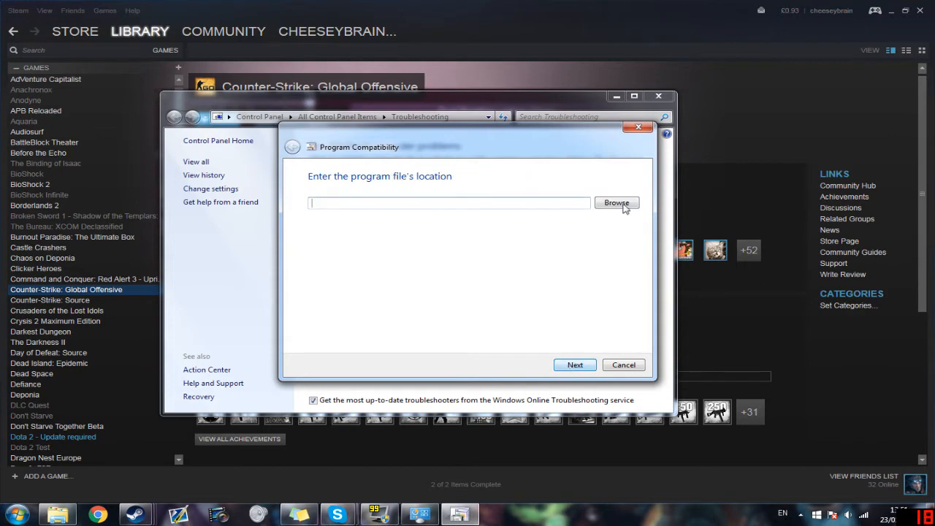
Browse from Computer into Local Disk (C:) and Program Files (x86).
left_click(616, 202)
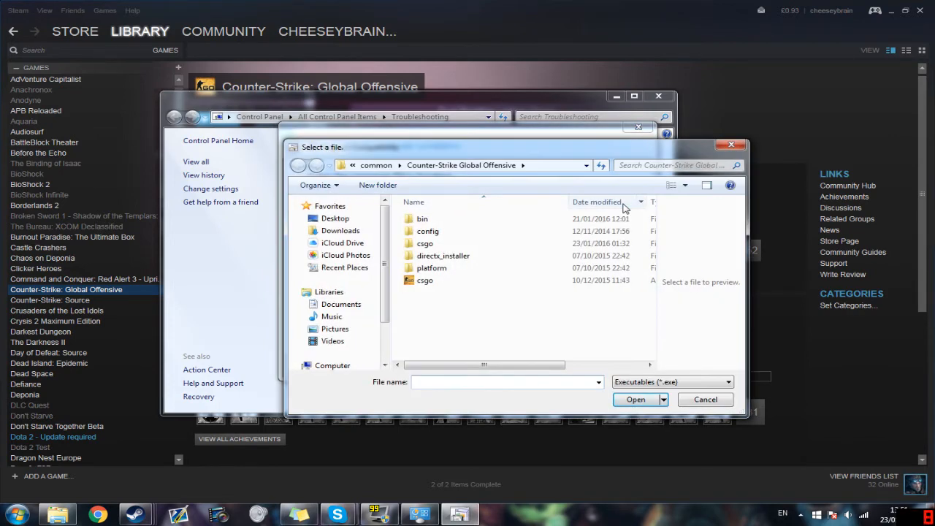
mouse_move(426, 280)
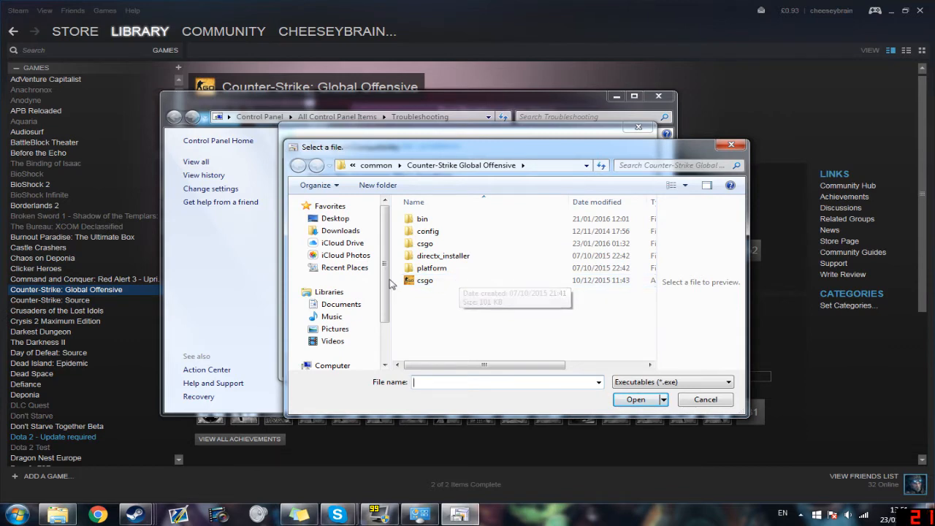
left_click(332, 365)
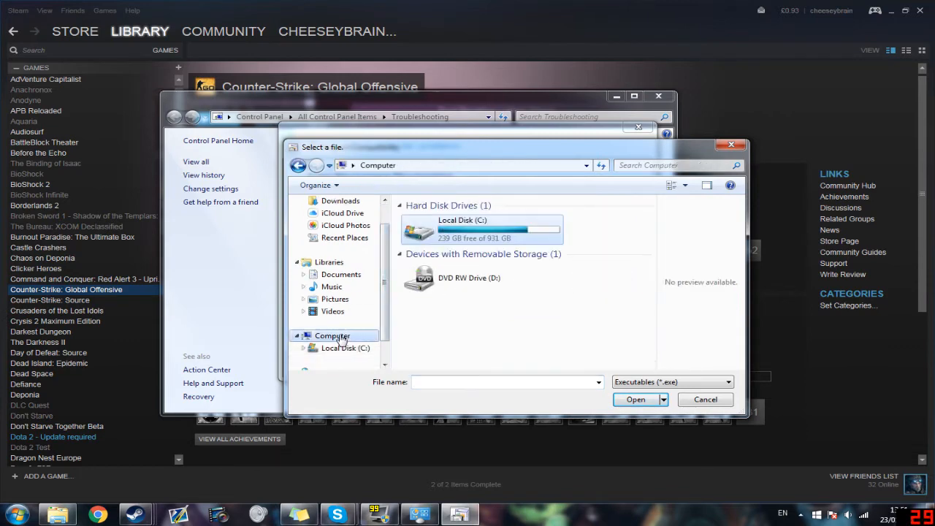
left_click(468, 230)
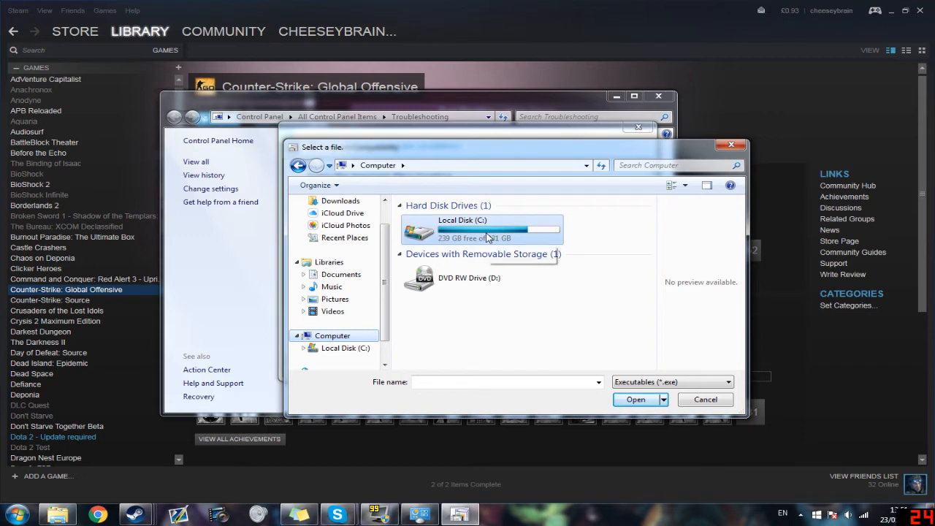
double_click(463, 230)
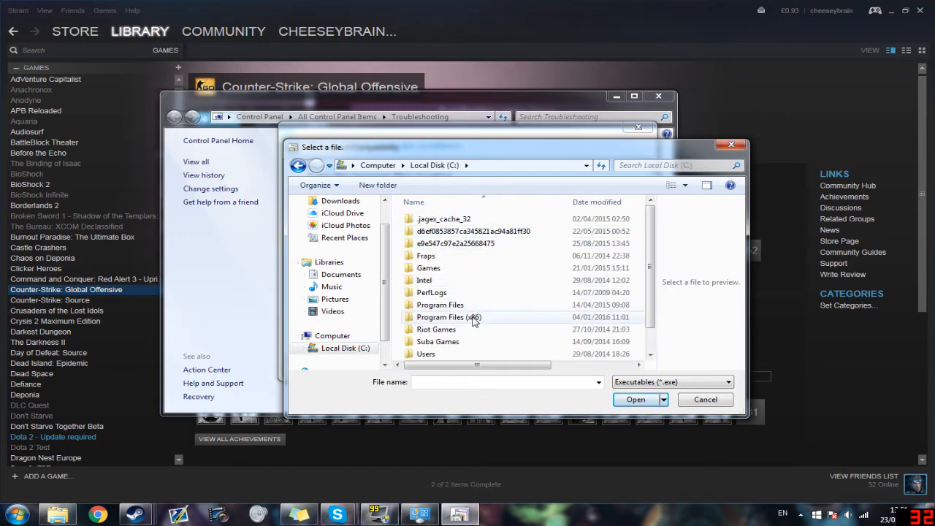
double_click(449, 317)
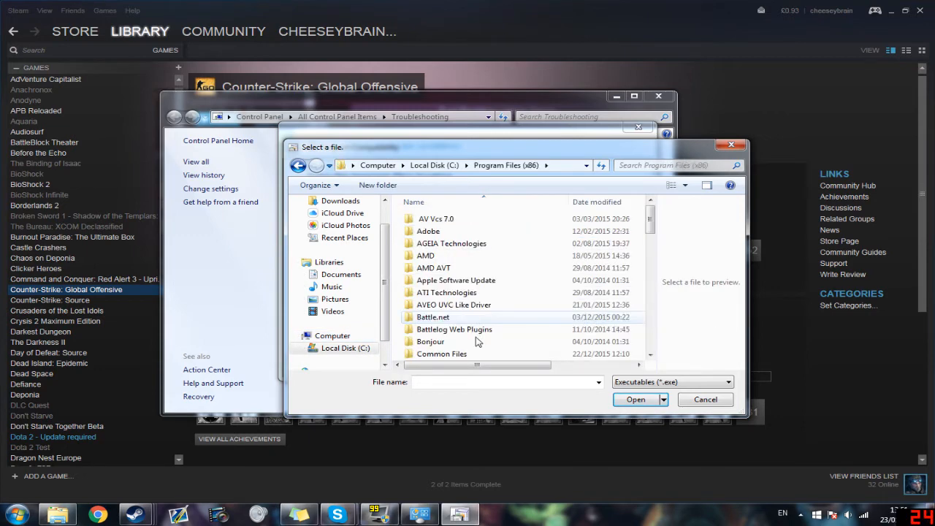
Continue through Steam > SteamApps > common into the Counter-Strike Global Offensive folder.
scroll("down", 3)
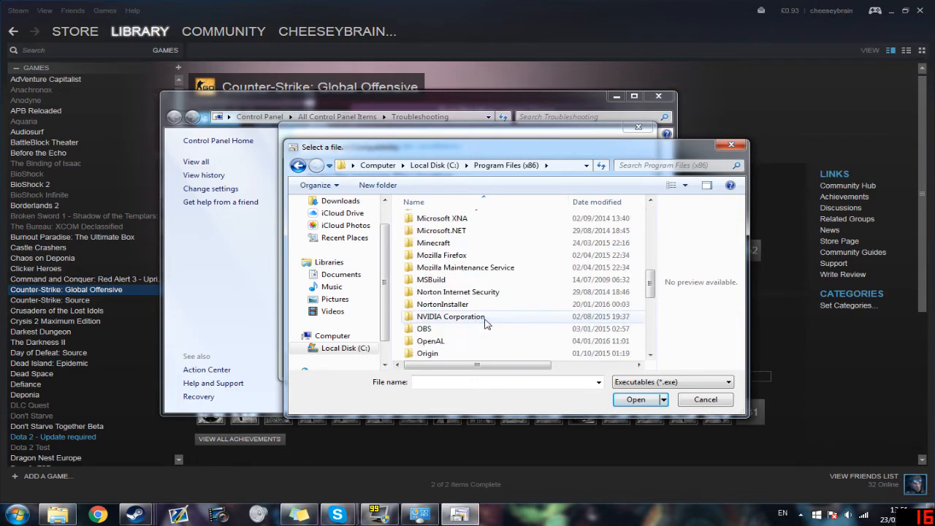
scroll("down", 3)
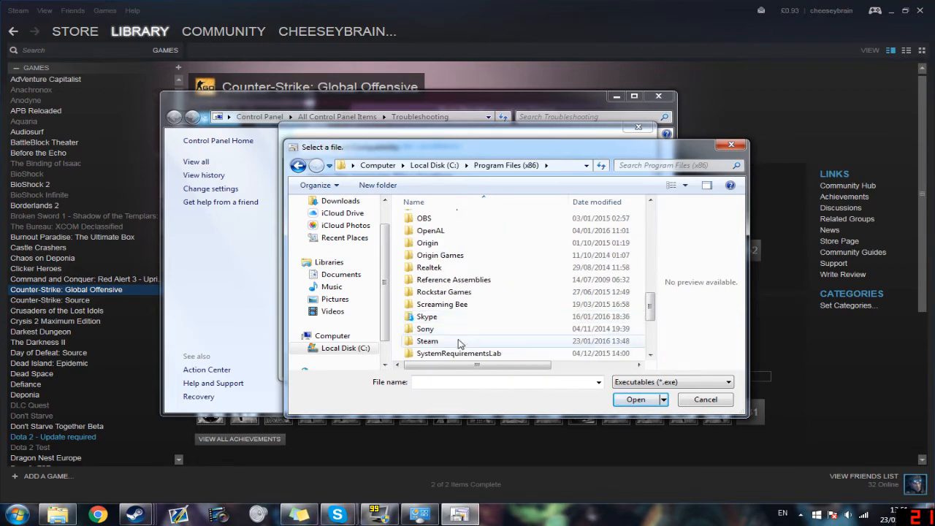
double_click(428, 341)
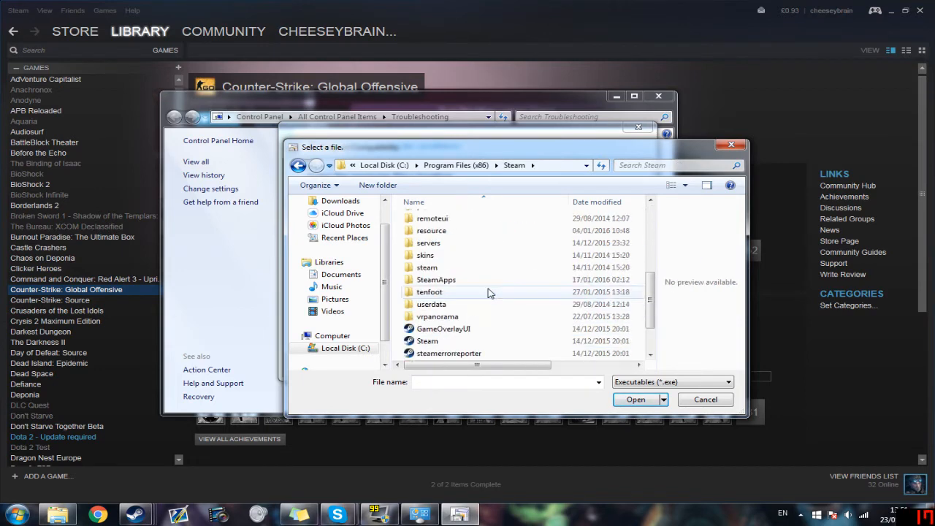
double_click(436, 280)
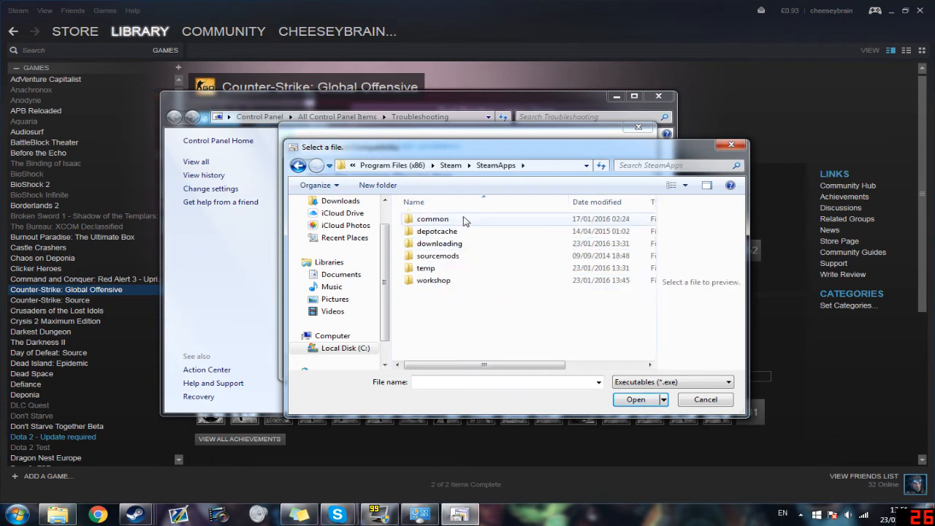
double_click(432, 218)
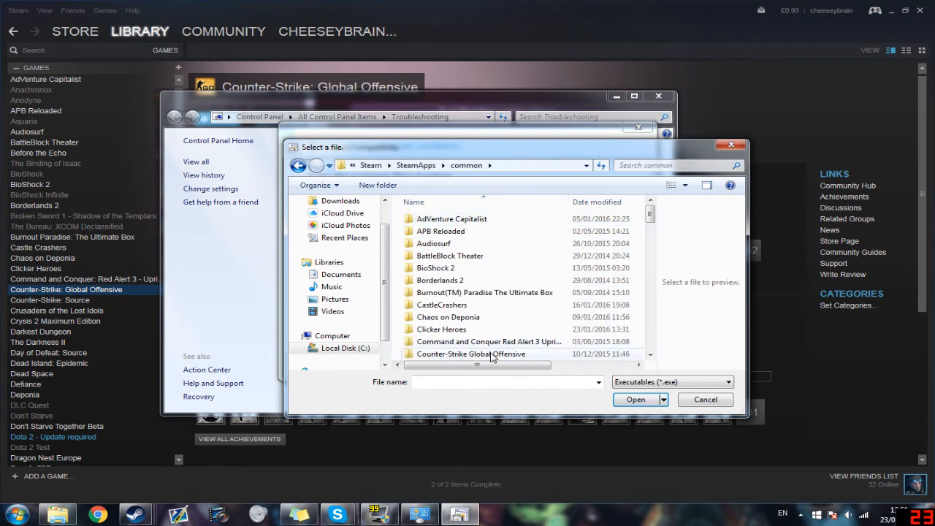
double_click(472, 354)
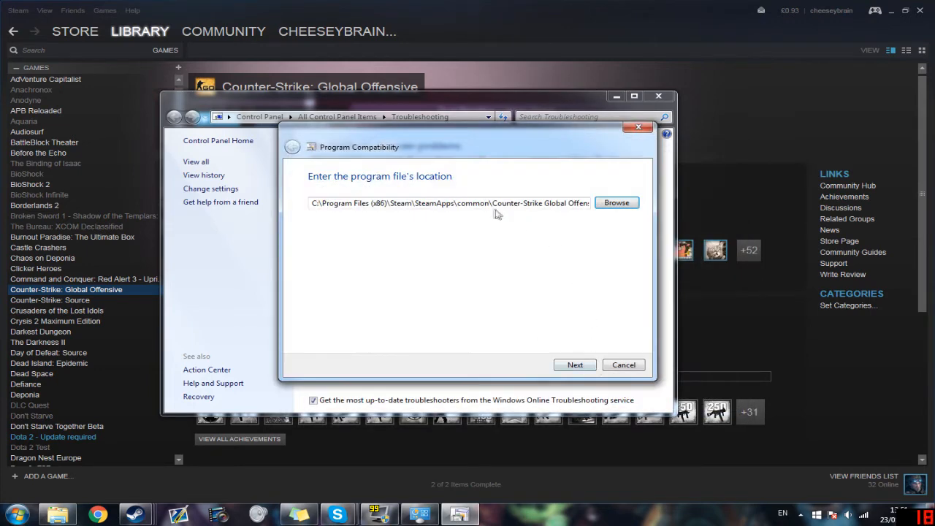
Apply the recommended Windows XP (Service Pack 2) settings, then close the troubleshooter windows back to Steam.
left_click(575, 365)
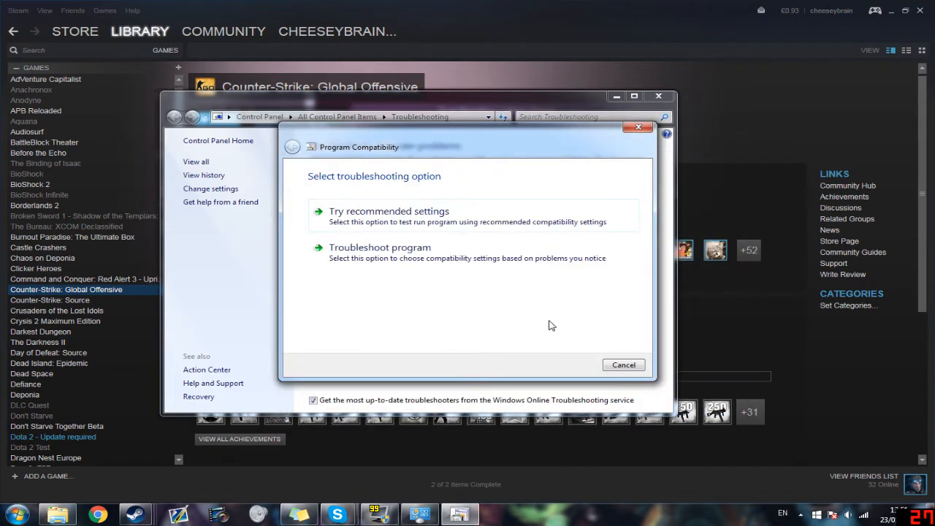
left_click(389, 211)
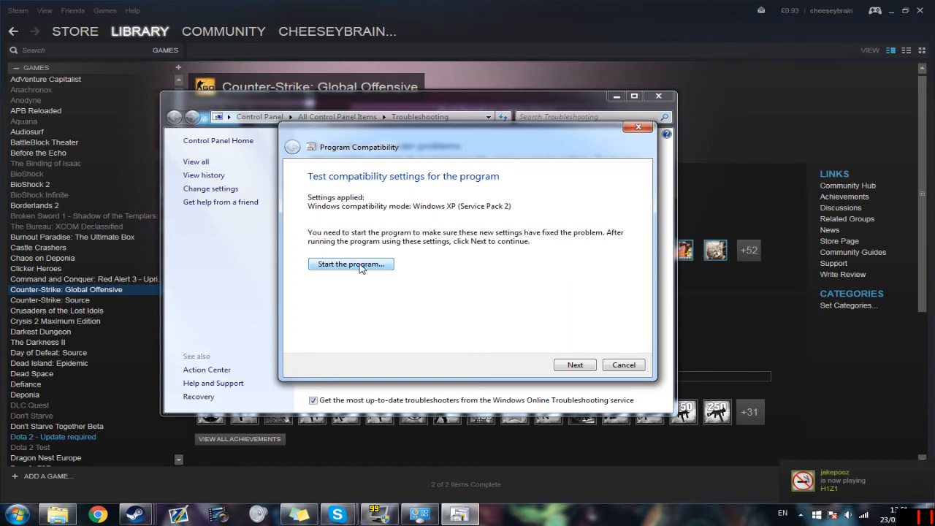
mouse_move(364, 248)
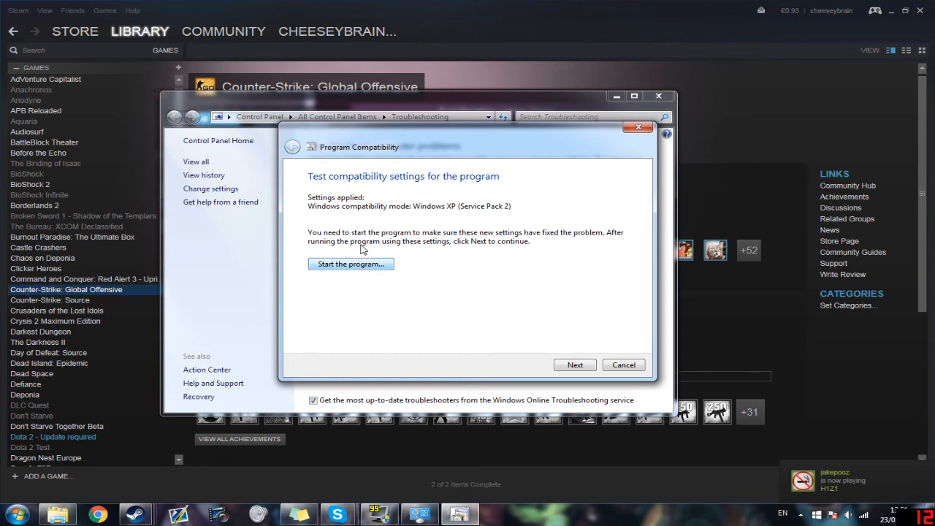
mouse_move(427, 247)
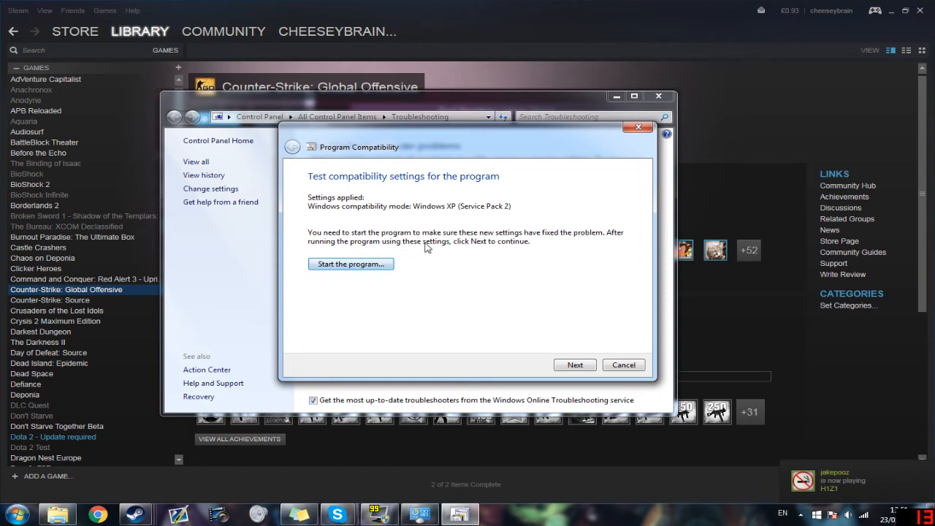
mouse_move(623, 364)
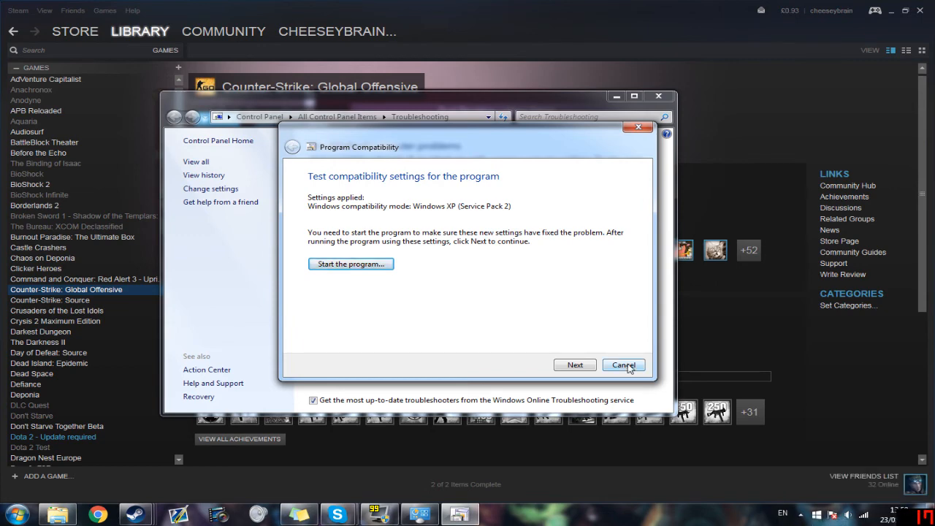
left_click(623, 364)
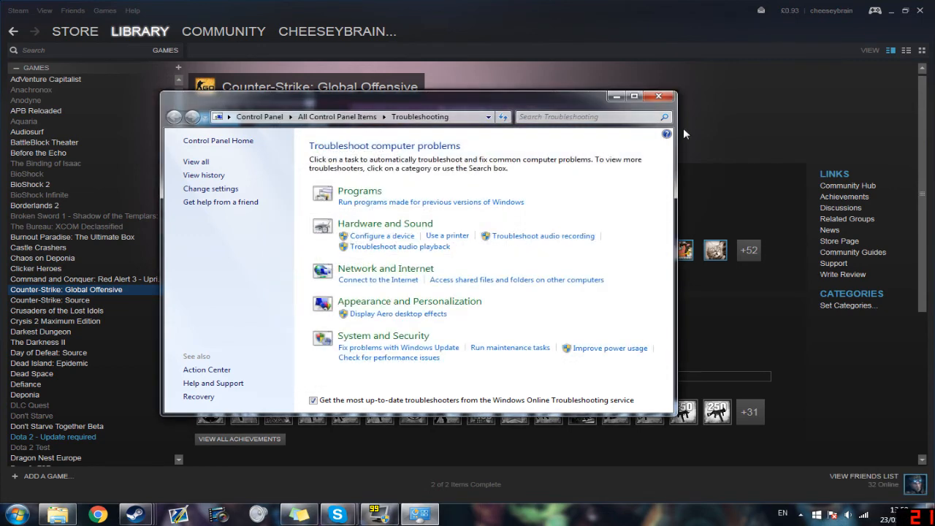
left_click(658, 96)
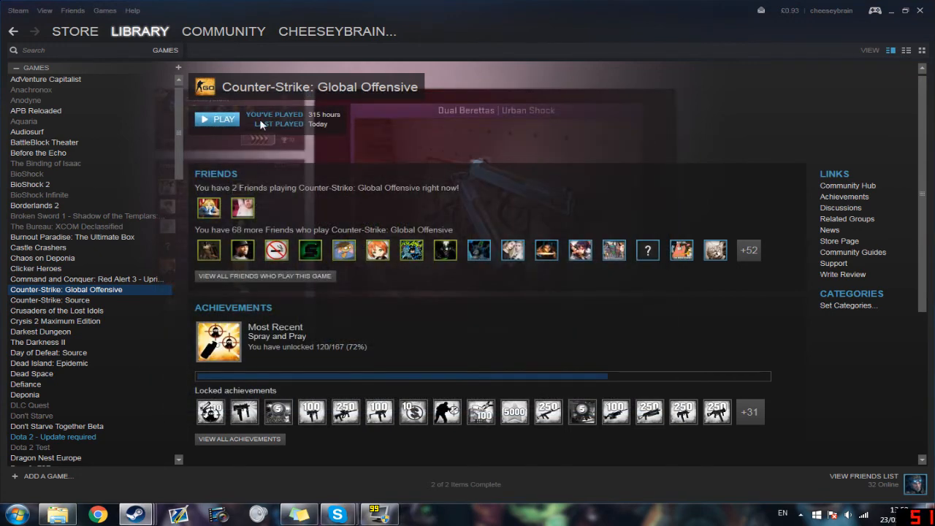
mouse_move(573, 175)
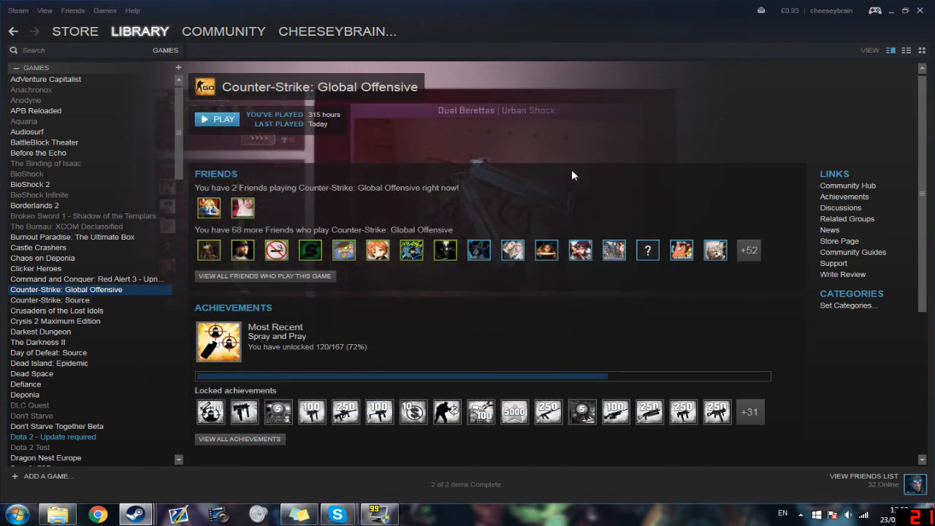